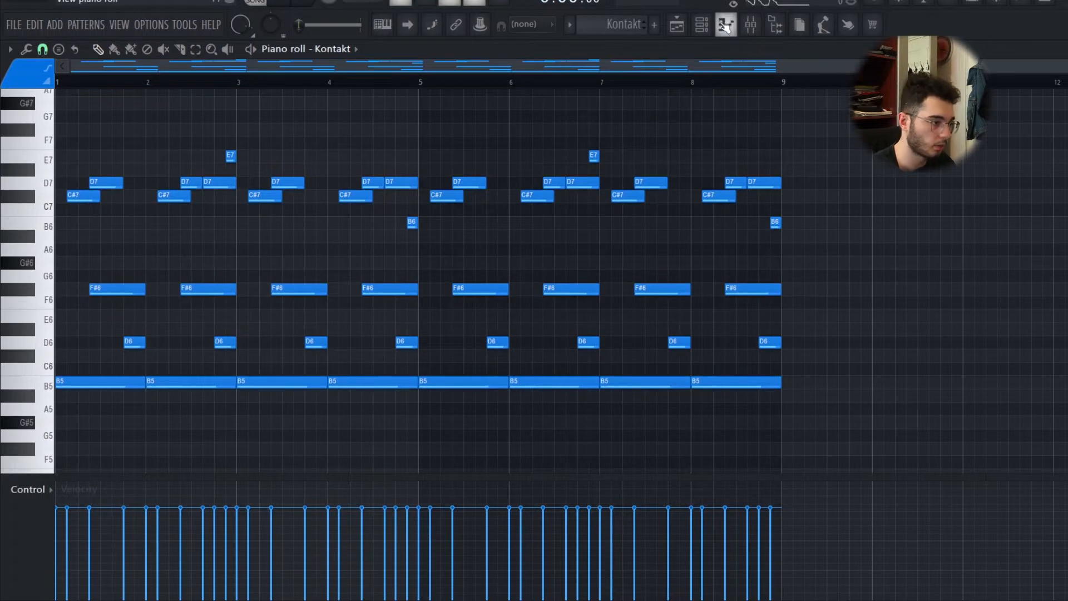
# Step: Show the Kontakt insert's chain: VintageVerb, ValhallaDelay, SketchCassette II, Pro-Q 3, Gross Beat
pyautogui.click(701, 25)
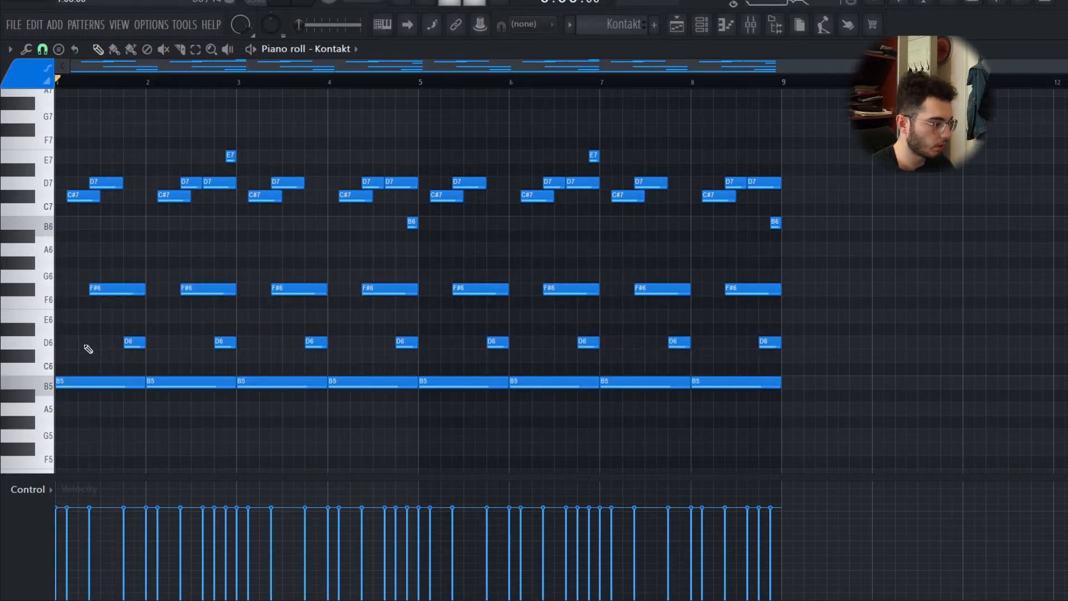
pyautogui.moveTo(94, 308)
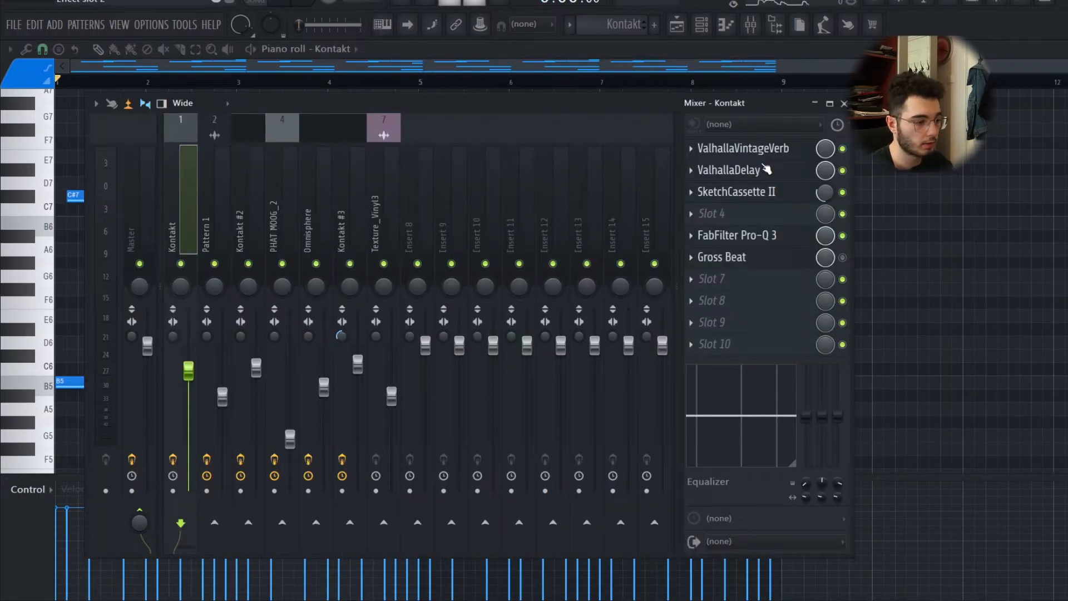
pyautogui.click(742, 148)
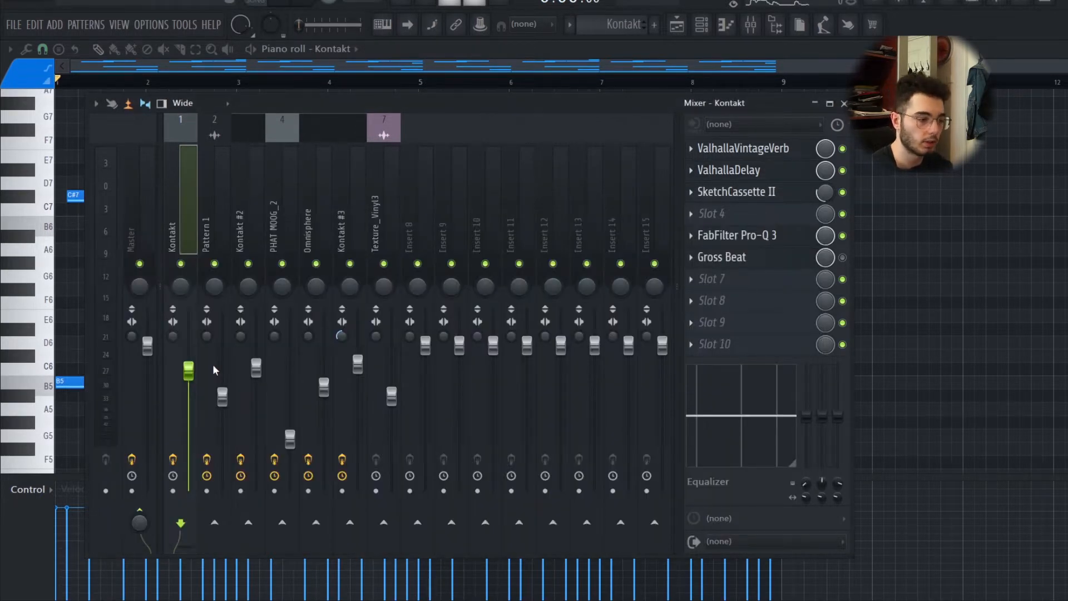
pyautogui.click(736, 191)
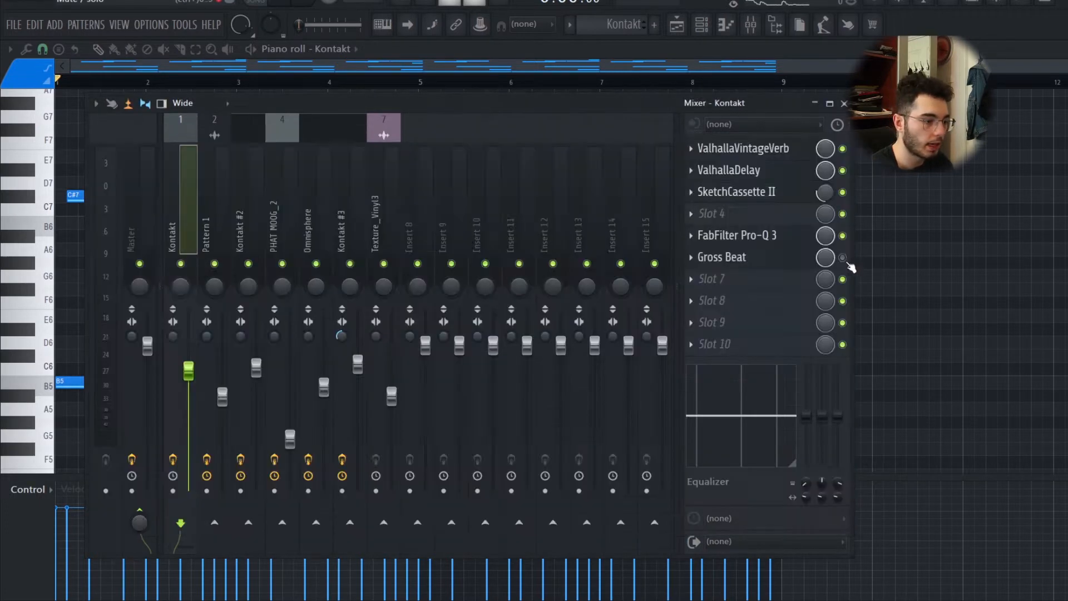
pyautogui.click(721, 257)
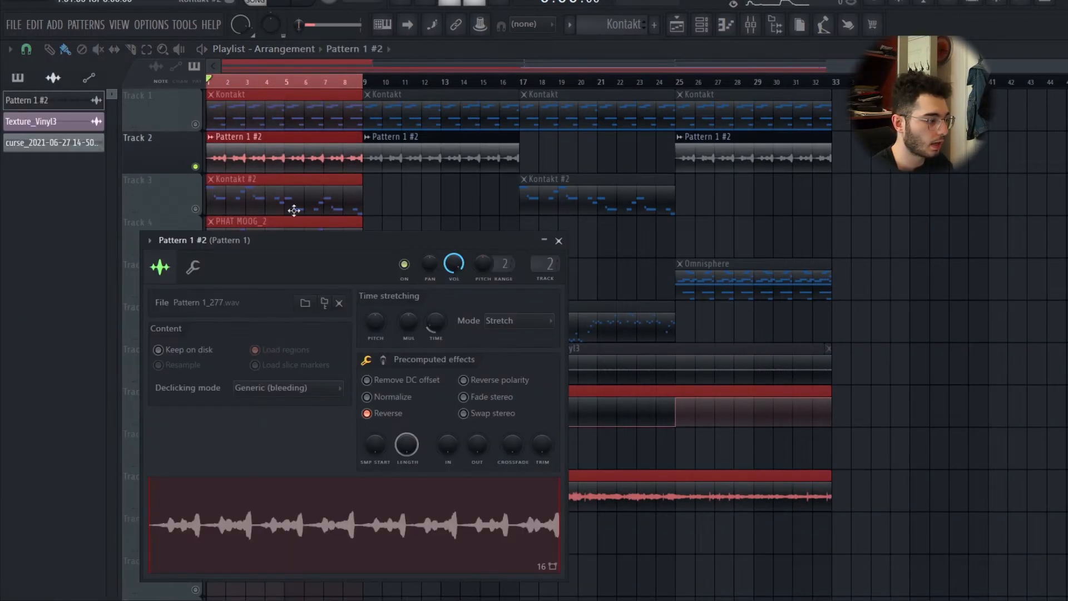
pyautogui.moveTo(493, 369)
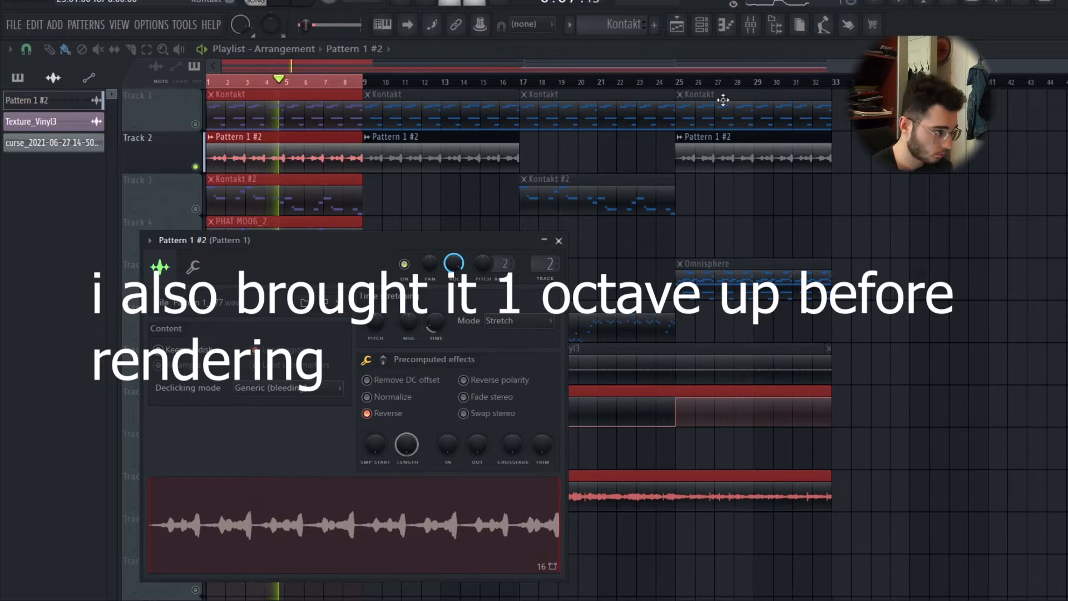
# Step: Enable Reverse on the Pattern 1 #2 audio clip on Track 2
pyautogui.click(557, 240)
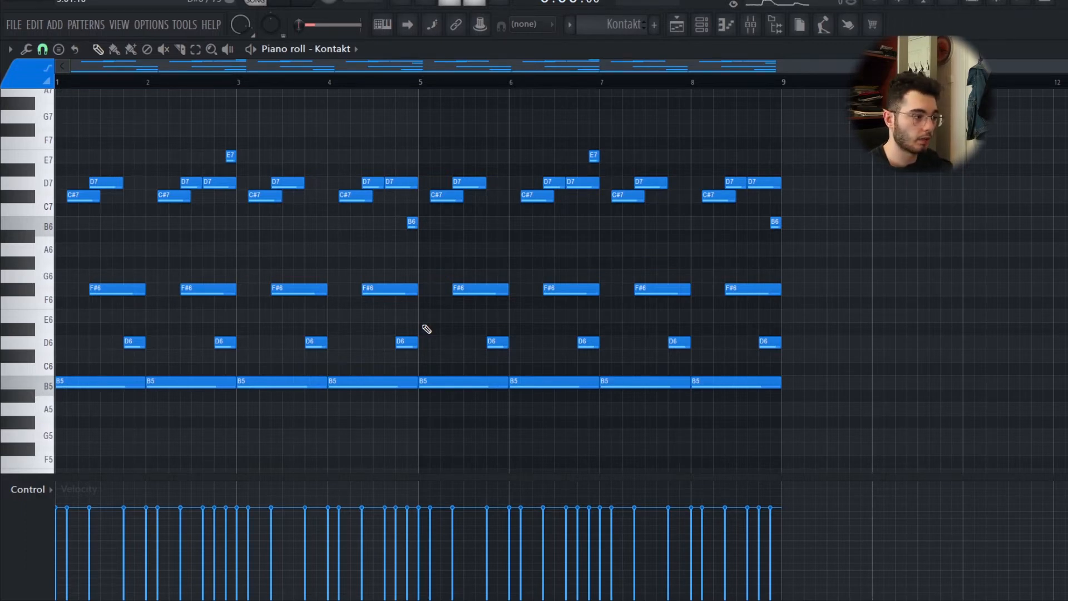
# Step: Show the Pattern 1 insert chain and bring up MicroShift's settings window
pyautogui.click(750, 26)
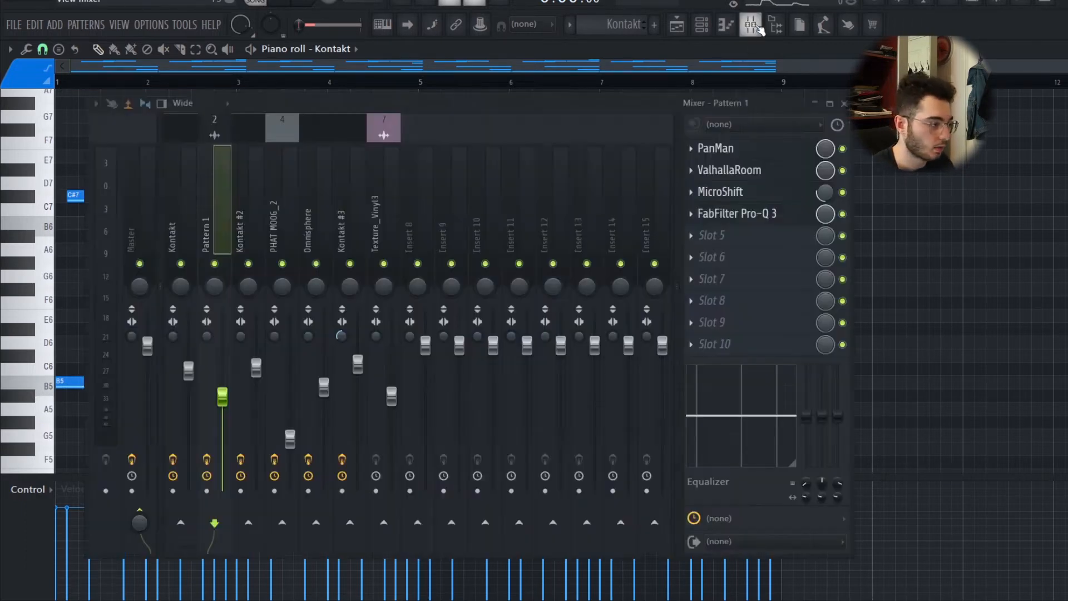
pyautogui.click(716, 148)
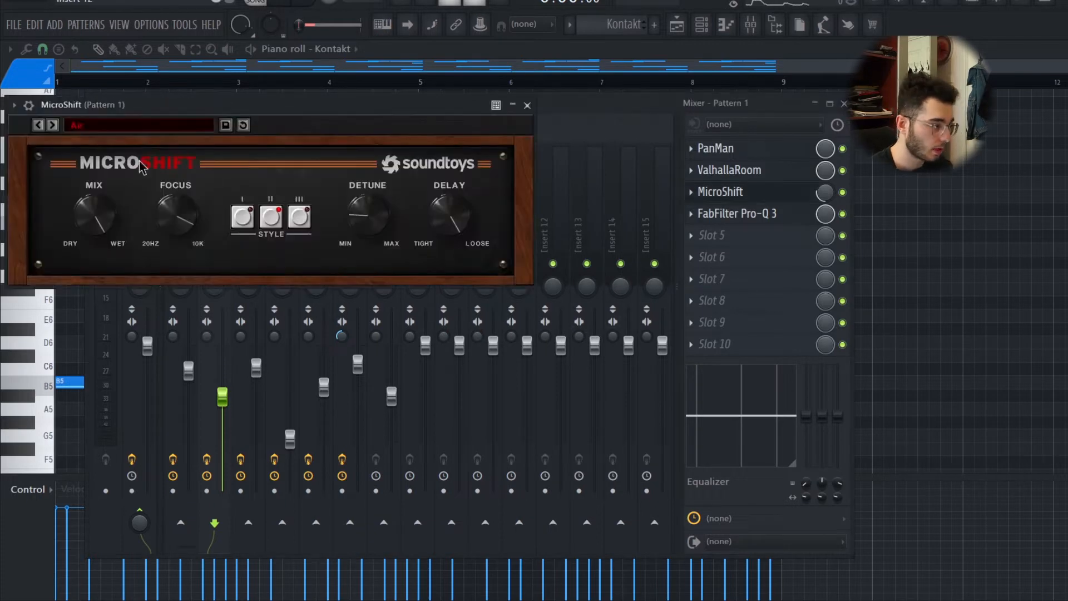
pyautogui.moveTo(98, 215)
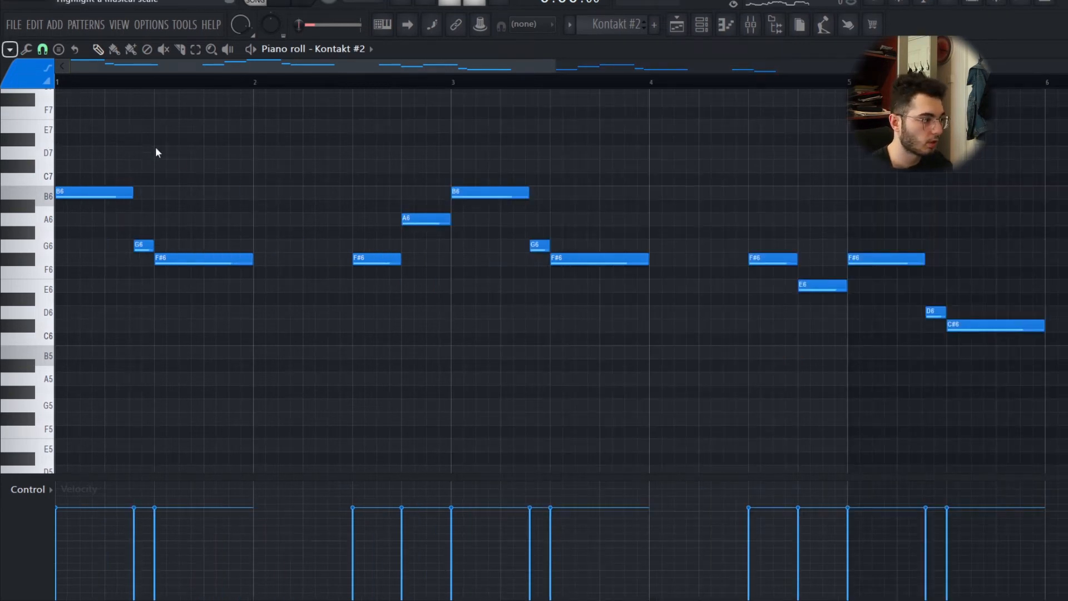
pyautogui.moveTo(259, 305)
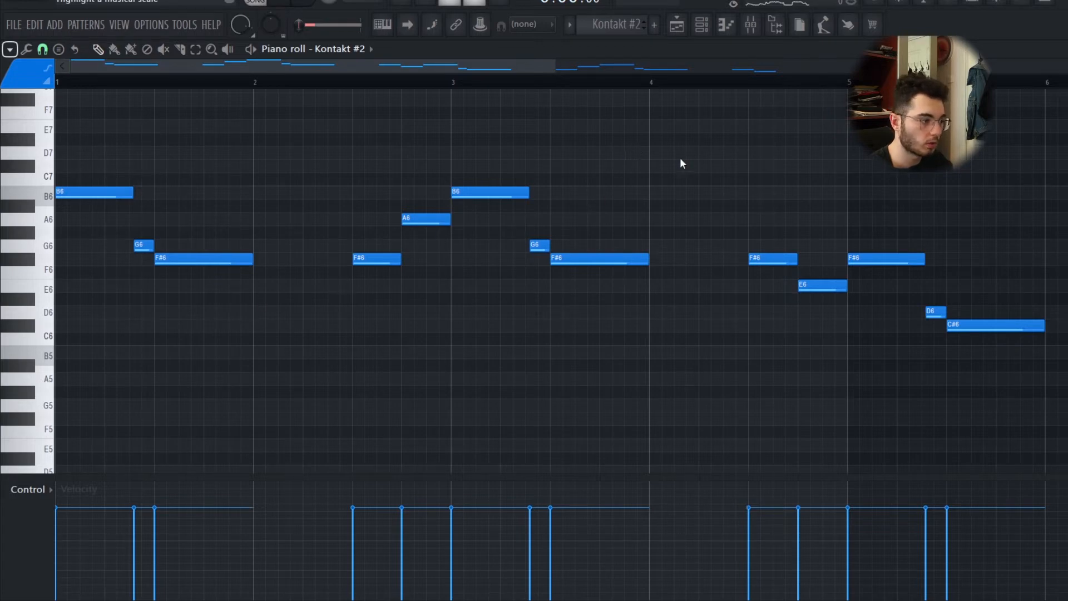
pyautogui.moveTo(160, 333)
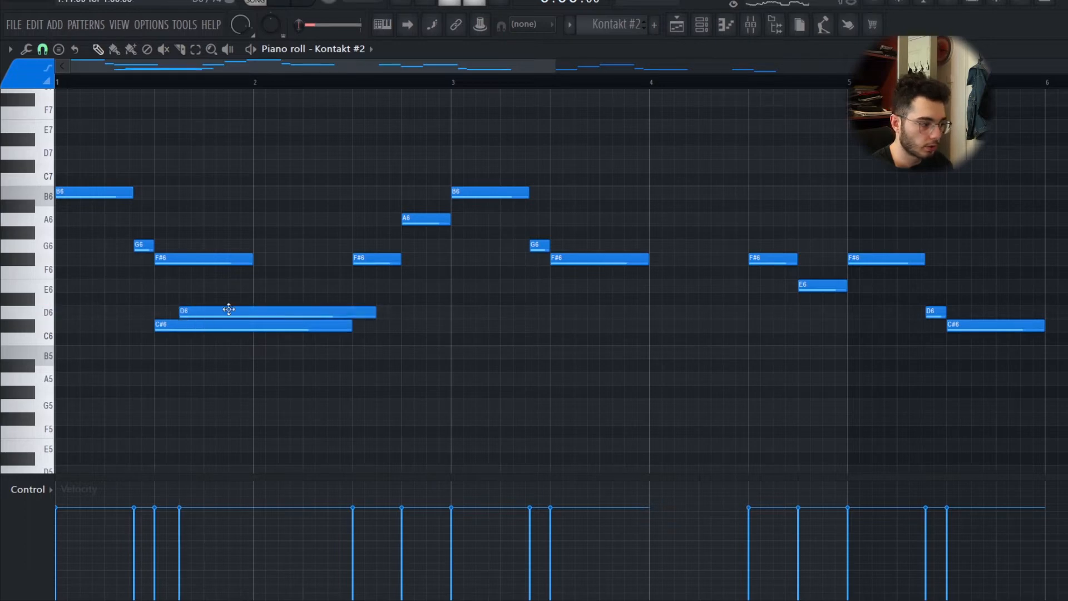
# Step: Select the Kontakt #2 insert with ValhallaRoom, MicroShift and Pro-Q 3 loaded
pyautogui.click(228, 310)
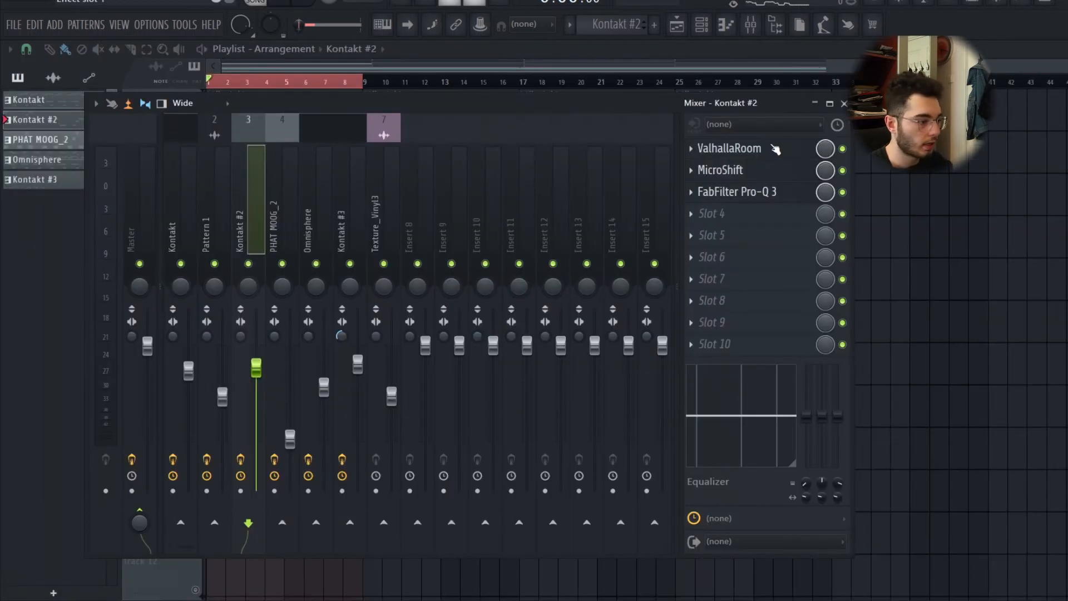
# Step: Inspect Kontakt #2's Pro-Q 3 band-pass curve, then return to its melody notes
pyautogui.click(728, 148)
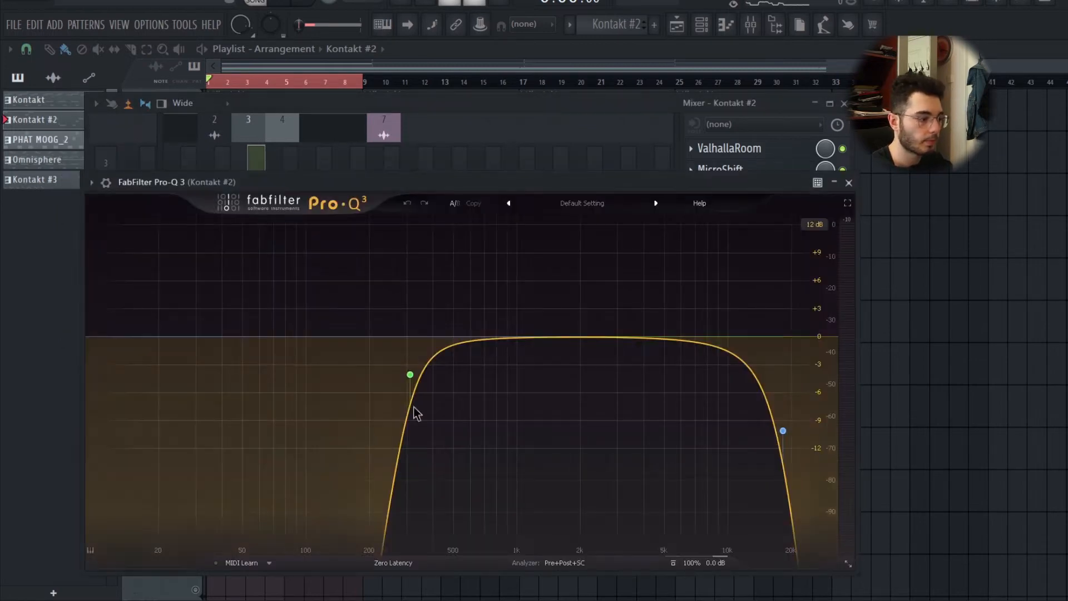
pyautogui.click(849, 183)
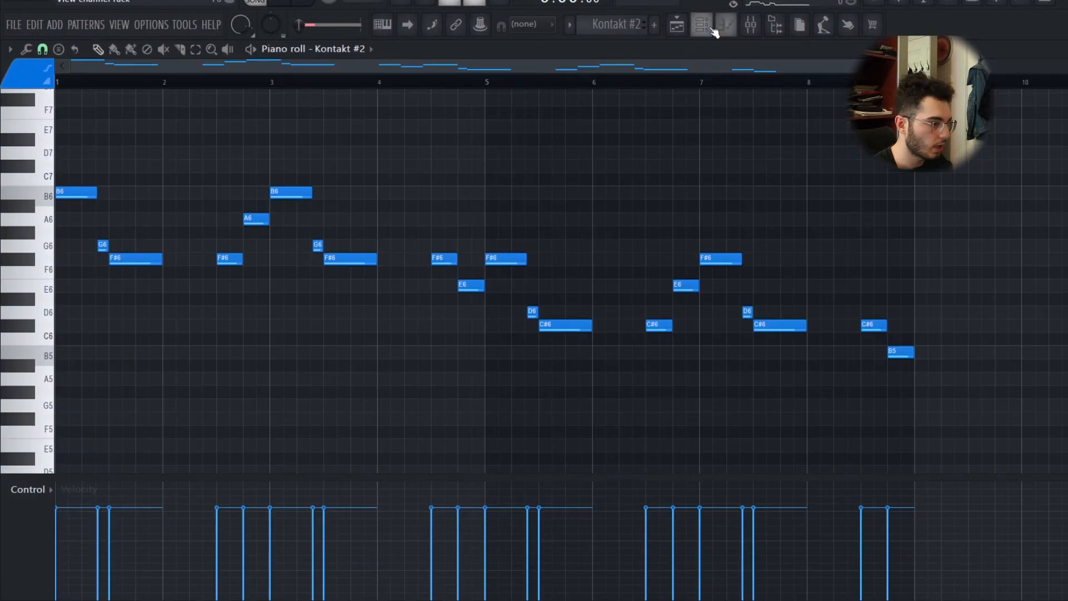
# Step: Close the Channel Rack and bring the PHAT MOOG_2 bass clip from Track 4 into the piano roll
pyautogui.click(702, 26)
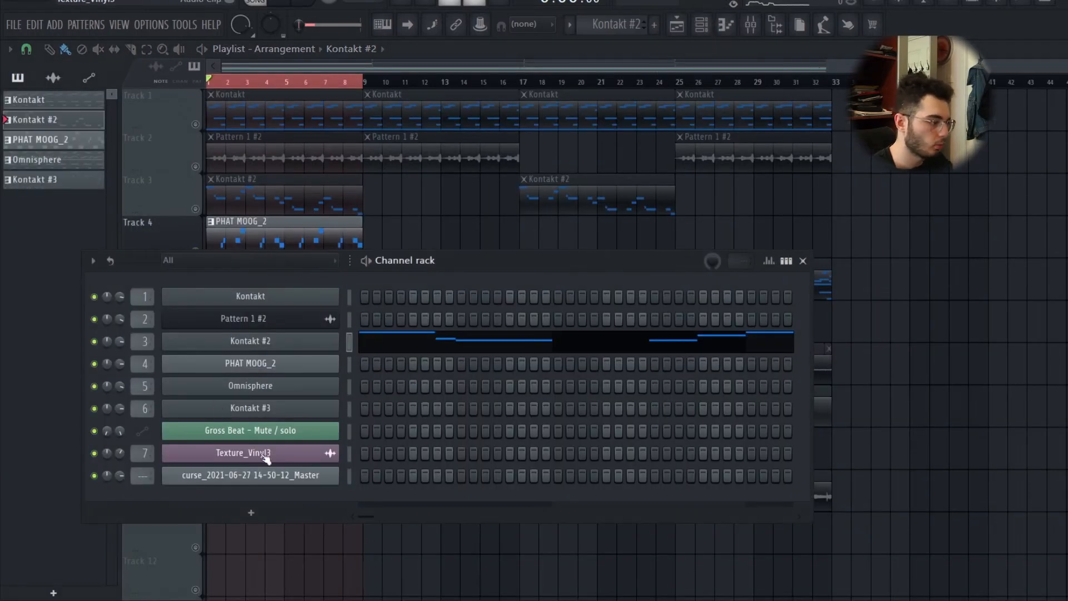
pyautogui.click(802, 261)
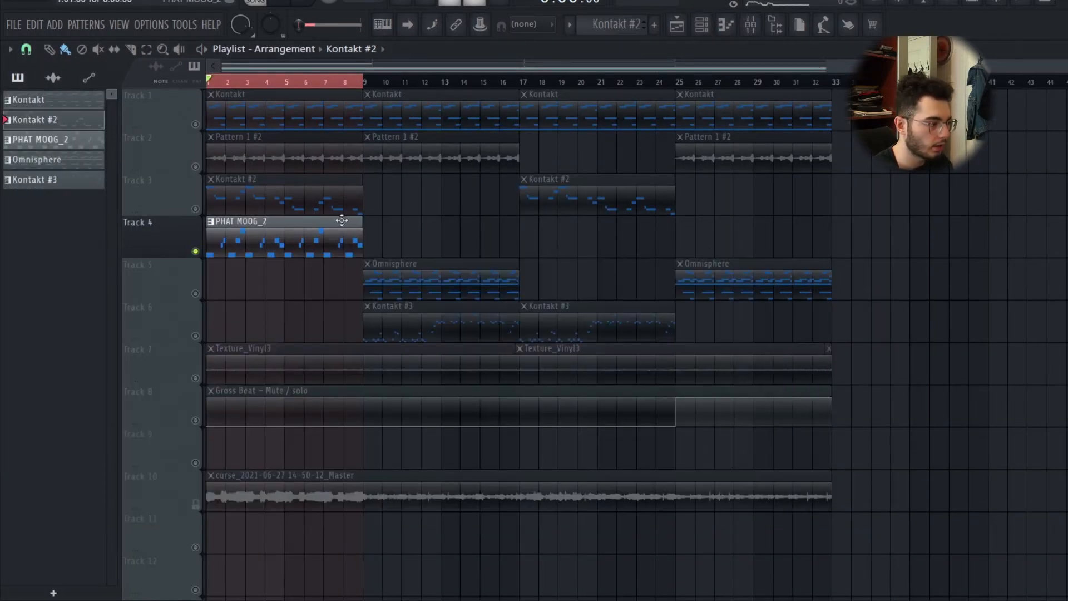
pyautogui.doubleClick(283, 235)
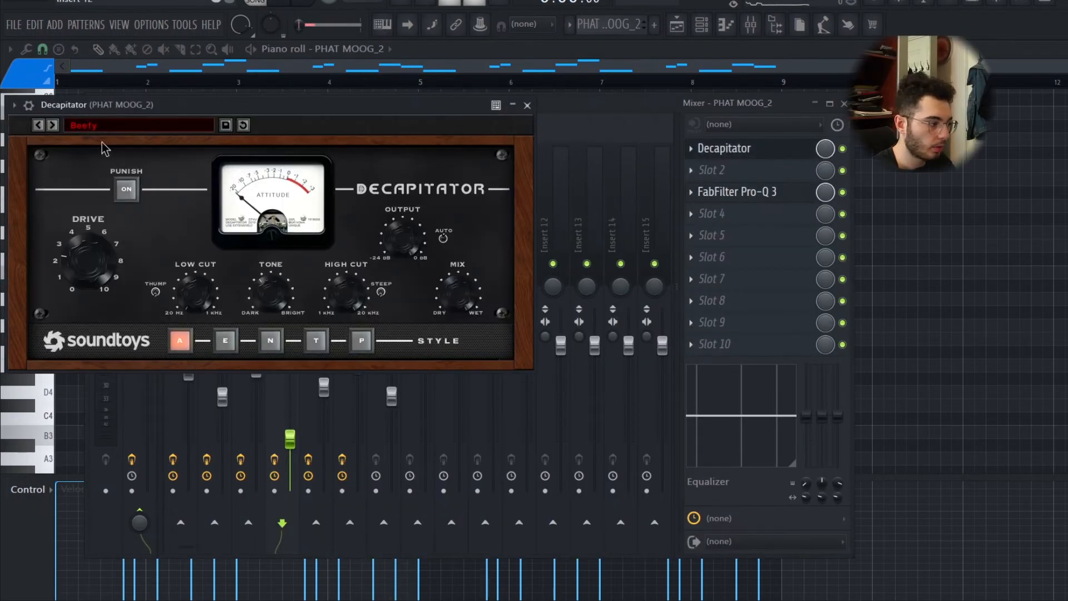
# Step: Review the PHAT MOOG_2 Decapitator drive and Pro-Q 3 low bump with steep high roll-off
pyautogui.click(737, 191)
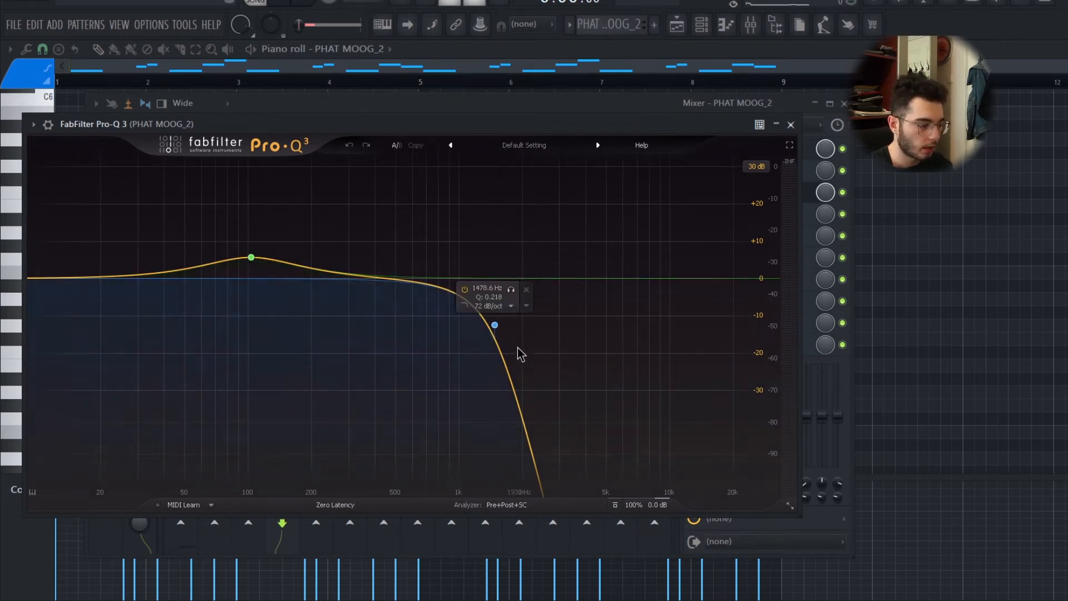
pyautogui.click(790, 125)
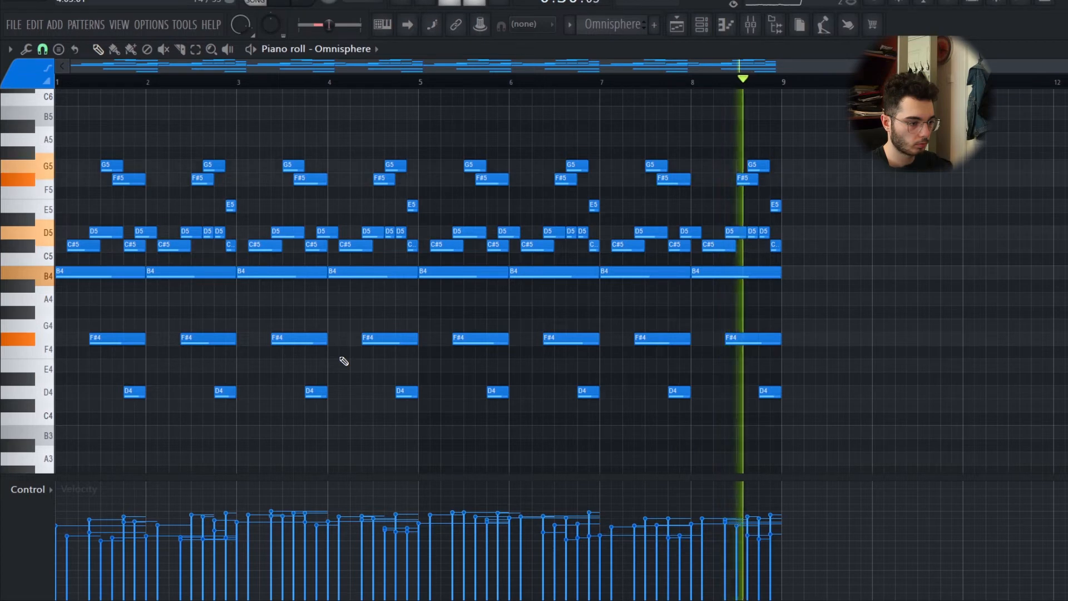
# Step: Scroll the Omnisphere piano roll over the B4 notes and repeating chords
pyautogui.scroll(-3)
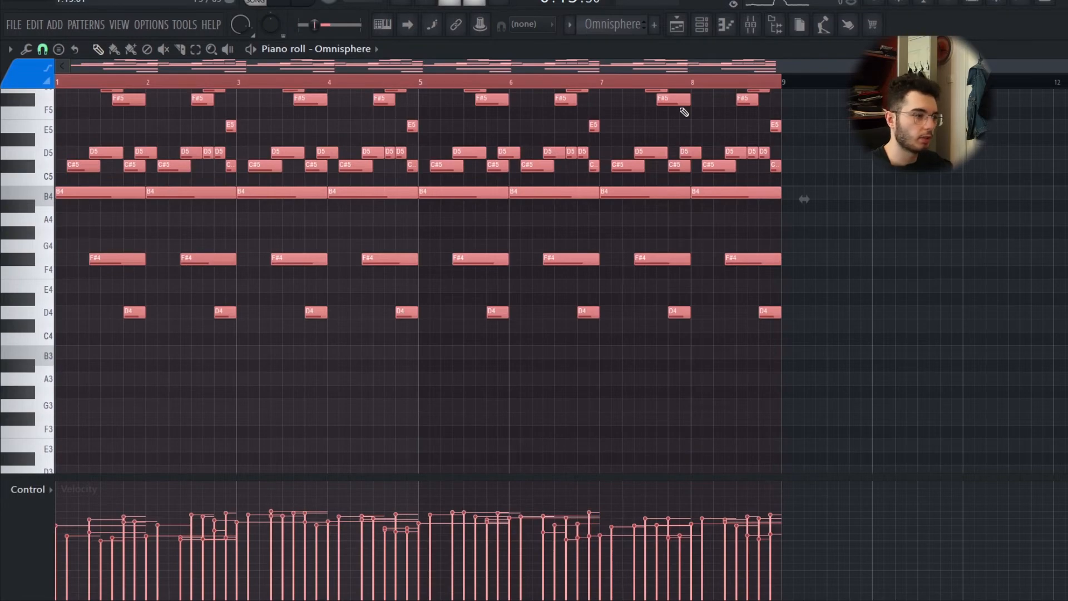
# Step: Show the channel list, then bring the arrangement playlist into view for Kontakt #3
pyautogui.click(702, 26)
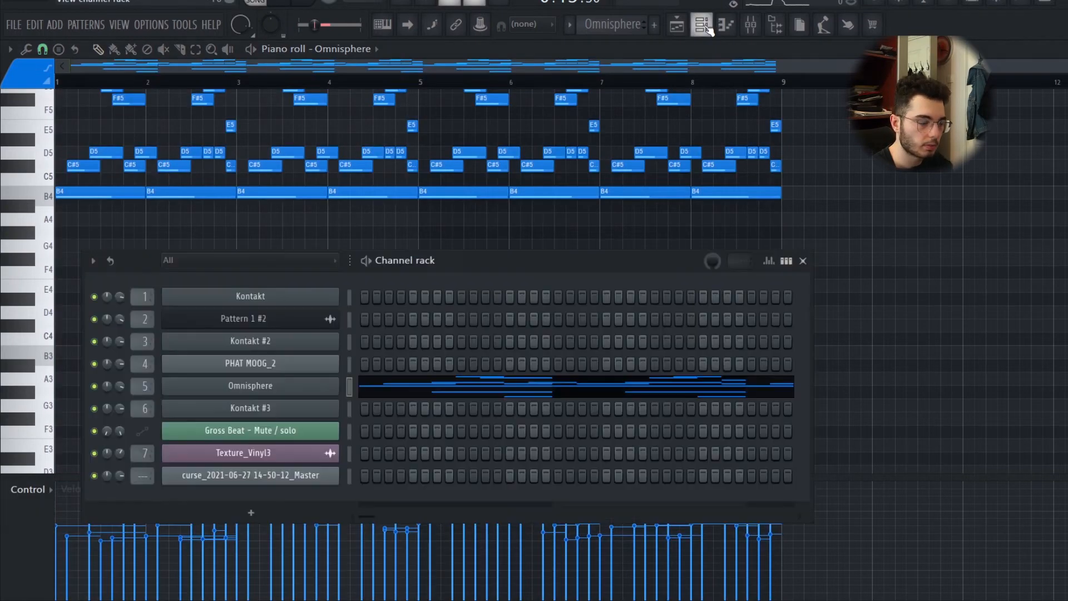
pyautogui.click(701, 25)
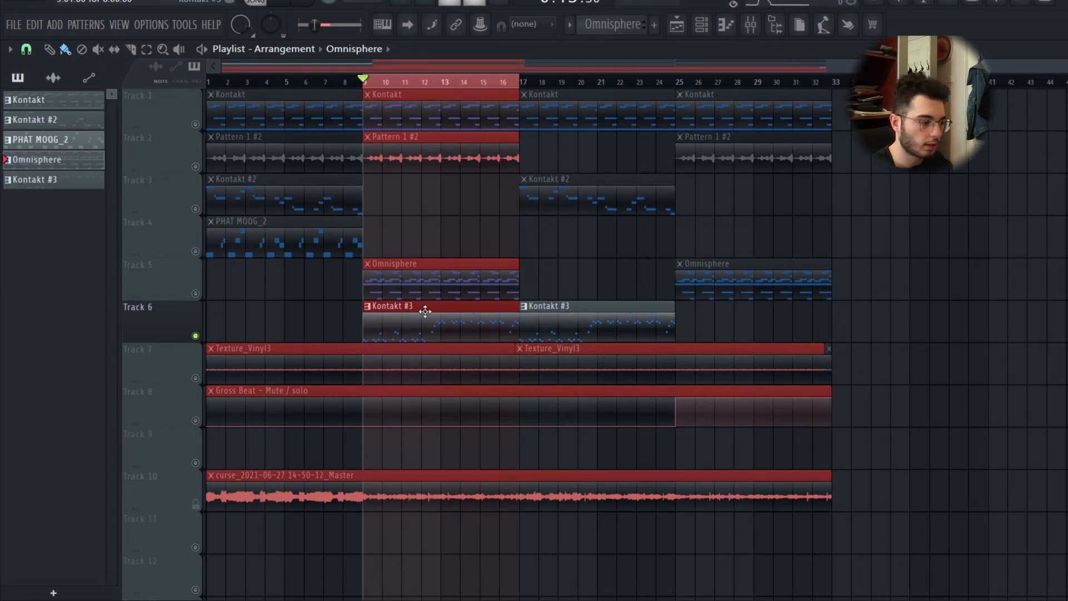
pyautogui.moveTo(453, 319)
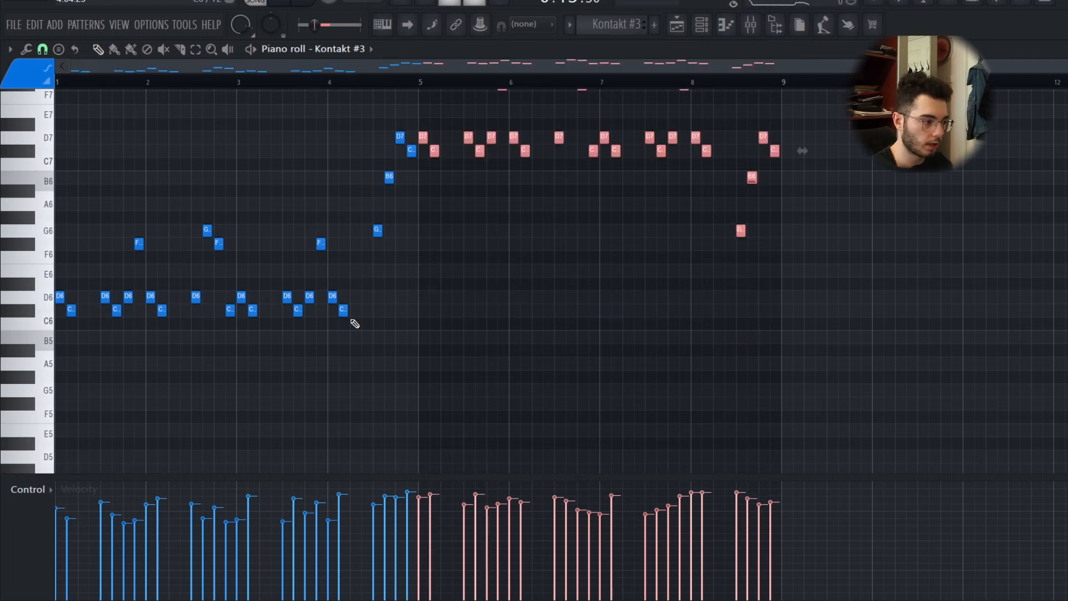
# Step: Scroll through the Kontakt #3 piano roll before viewing its mixer chain
pyautogui.scroll(-3)
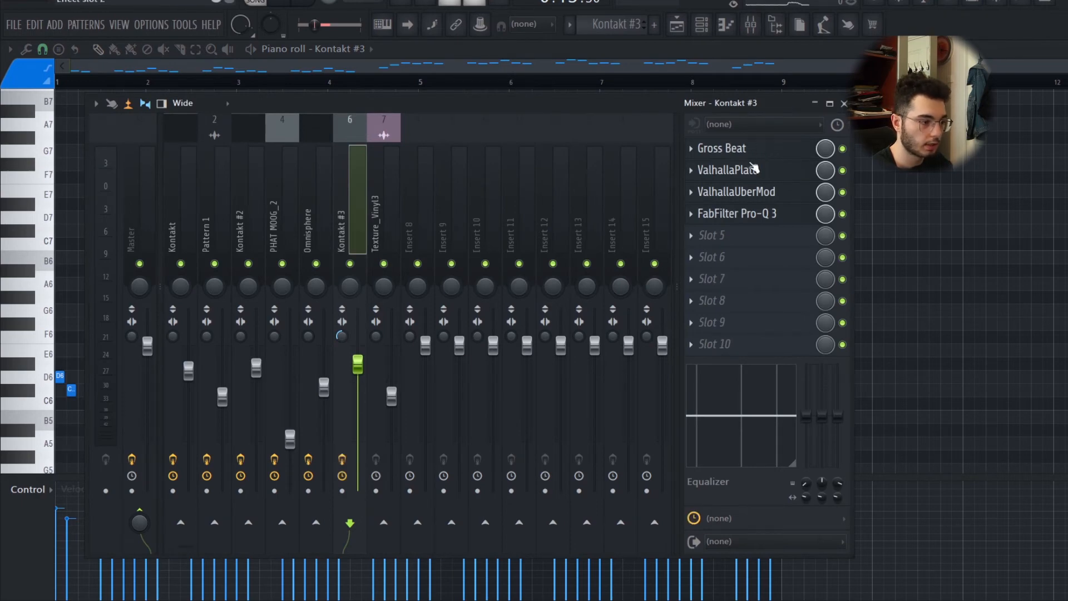
pyautogui.click(720, 148)
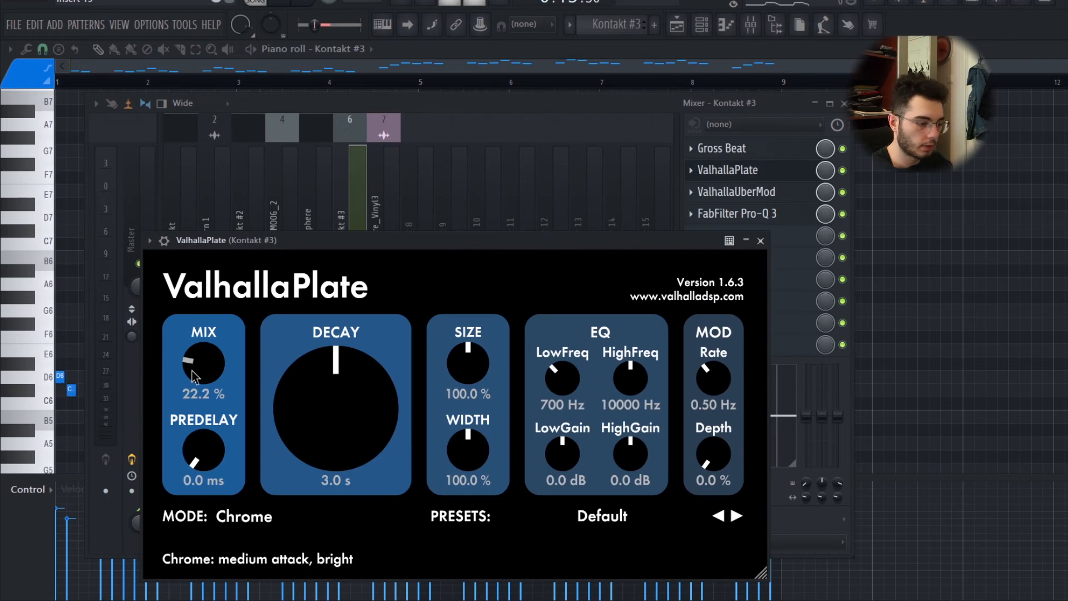
pyautogui.click(760, 241)
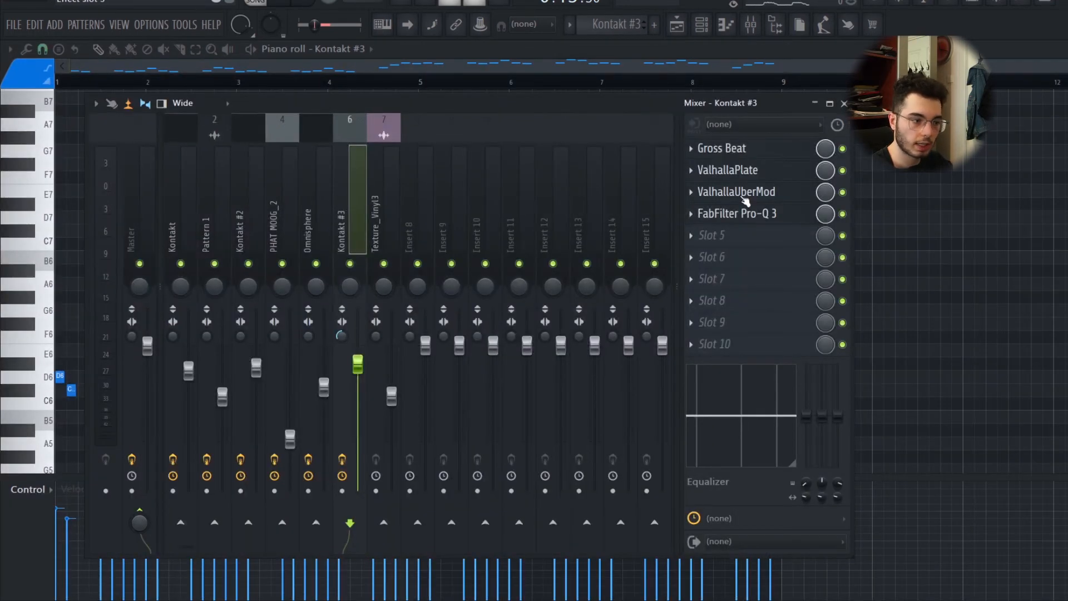
# Step: Review Kontakt #3's ValhallaUberMod chorus settings, then return to the full arrangement playlist
pyautogui.click(735, 191)
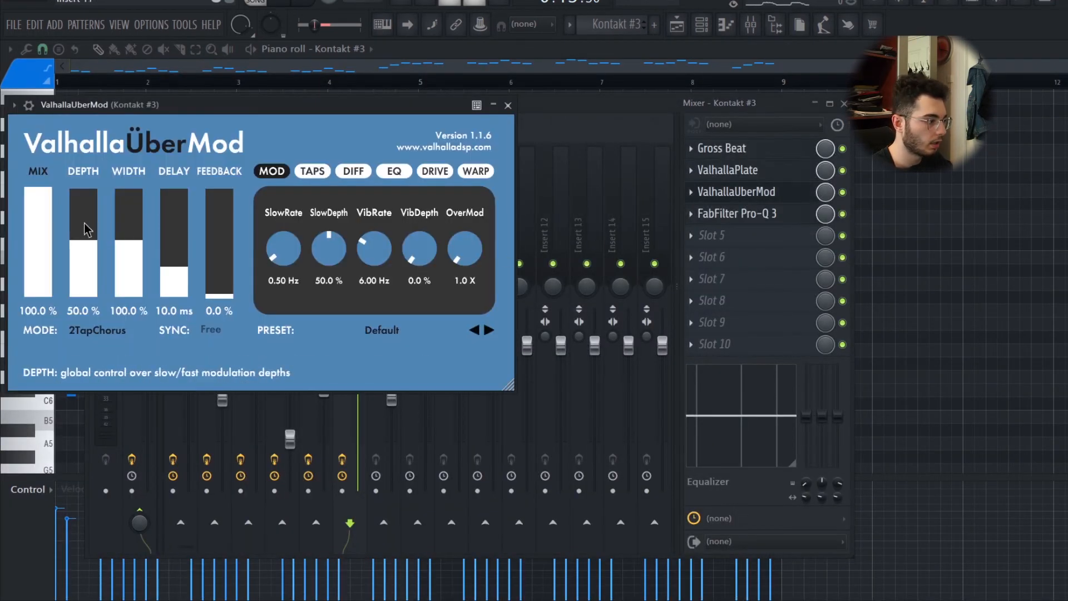
pyautogui.moveTo(40, 247)
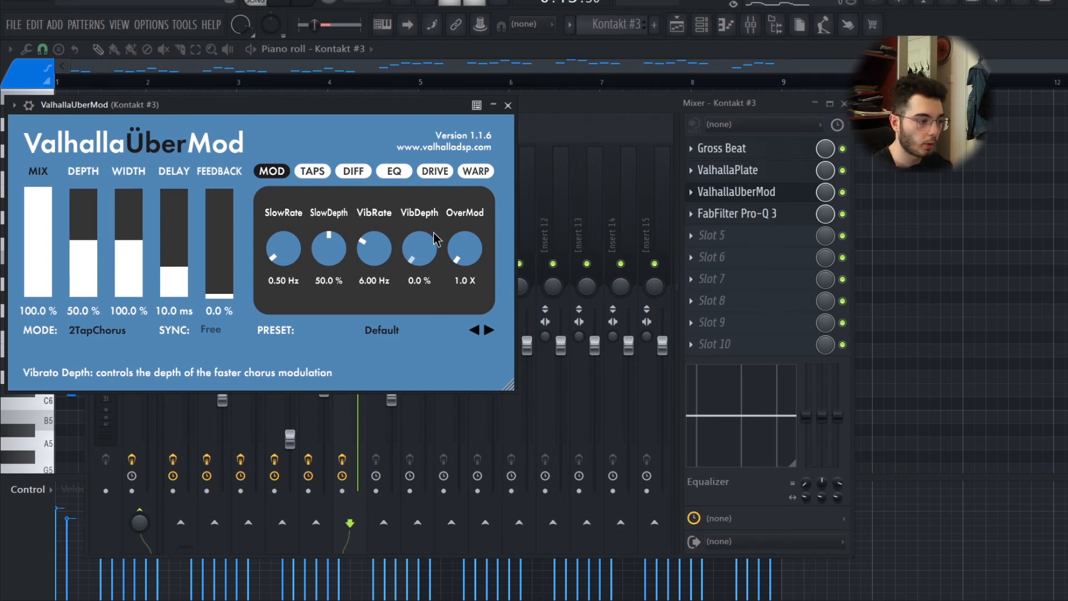
pyautogui.click(736, 214)
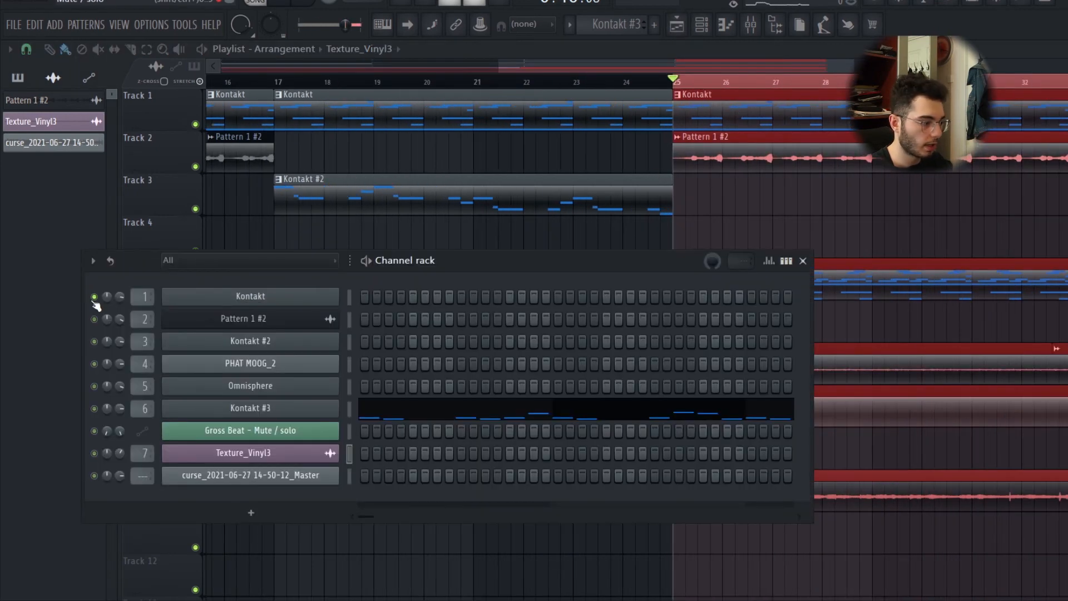
pyautogui.click(803, 260)
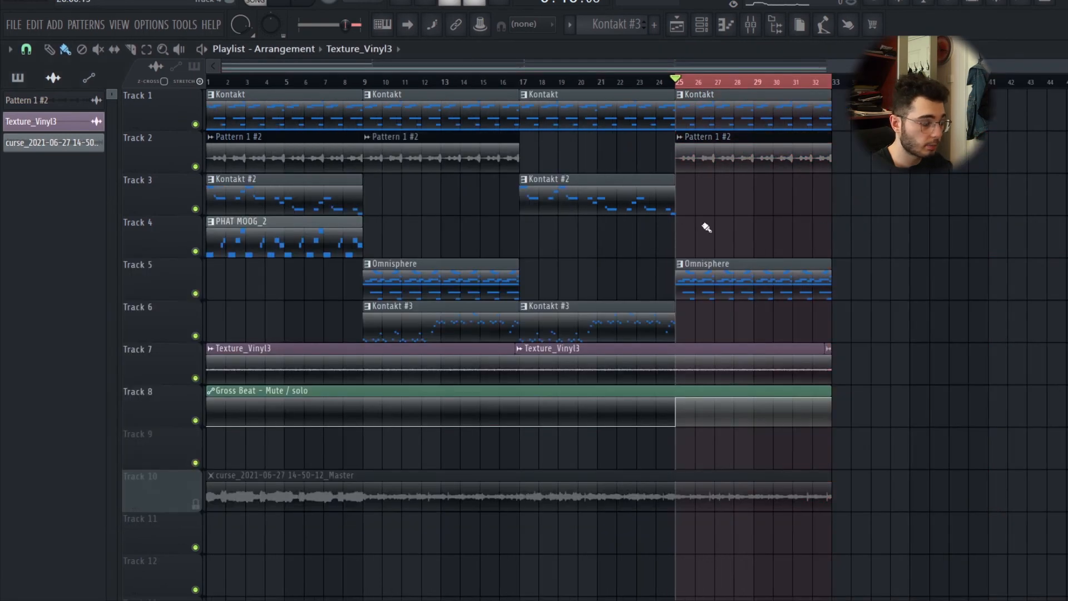